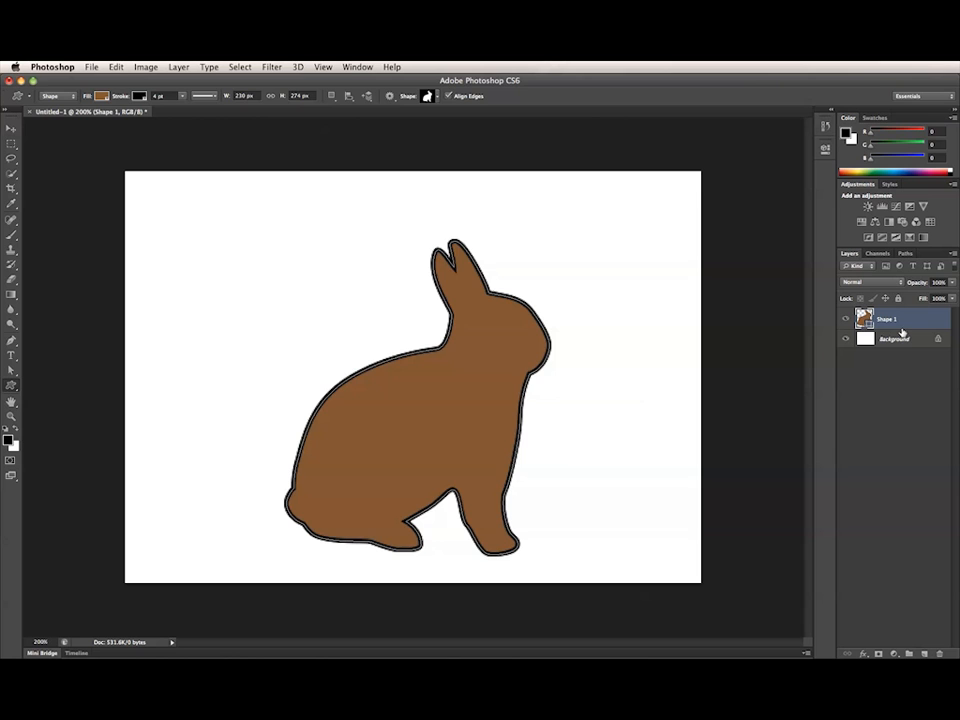
pyautogui.moveTo(714, 246)
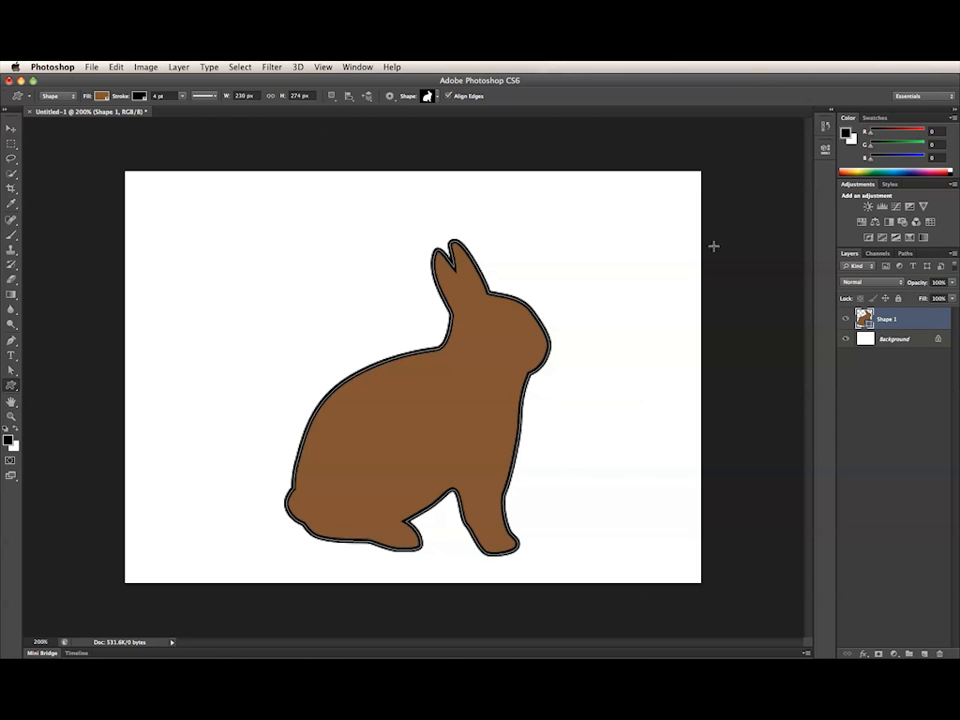
pyautogui.moveTo(246, 120)
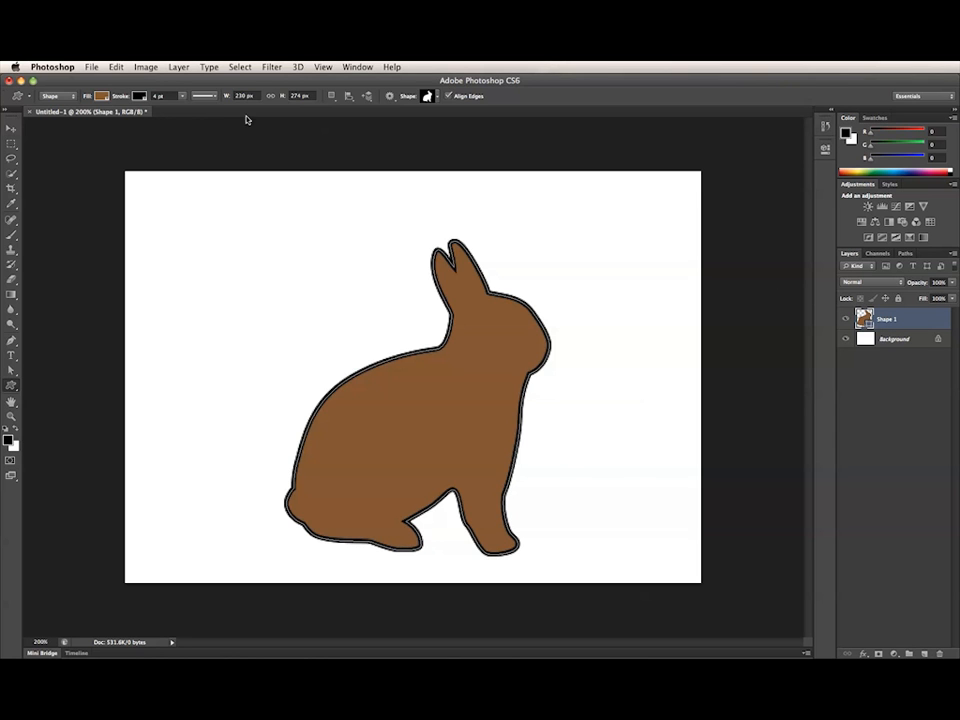
pyautogui.moveTo(205, 96)
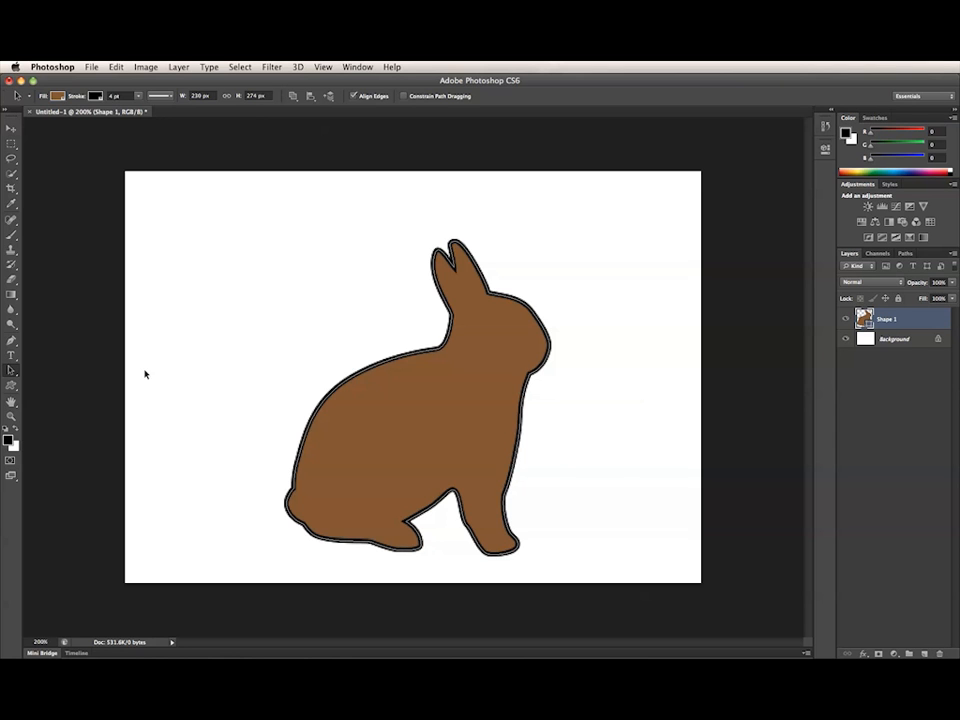
pyautogui.moveTo(22, 396)
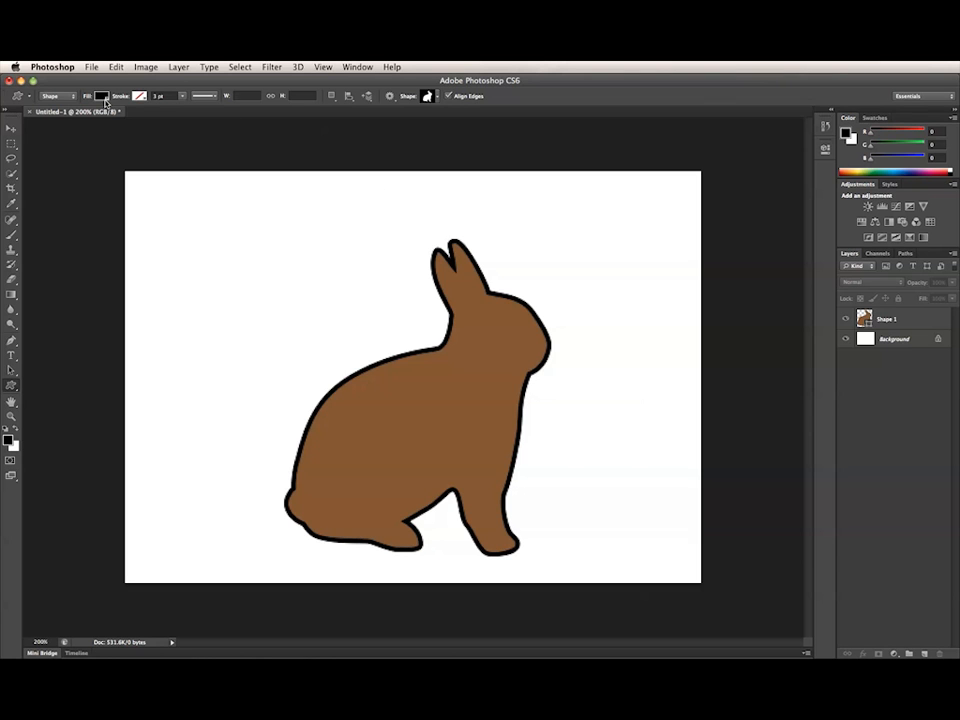
# Cycle the bunny shape layer's fill through gradient, pattern and none.
pyautogui.click(900, 319)
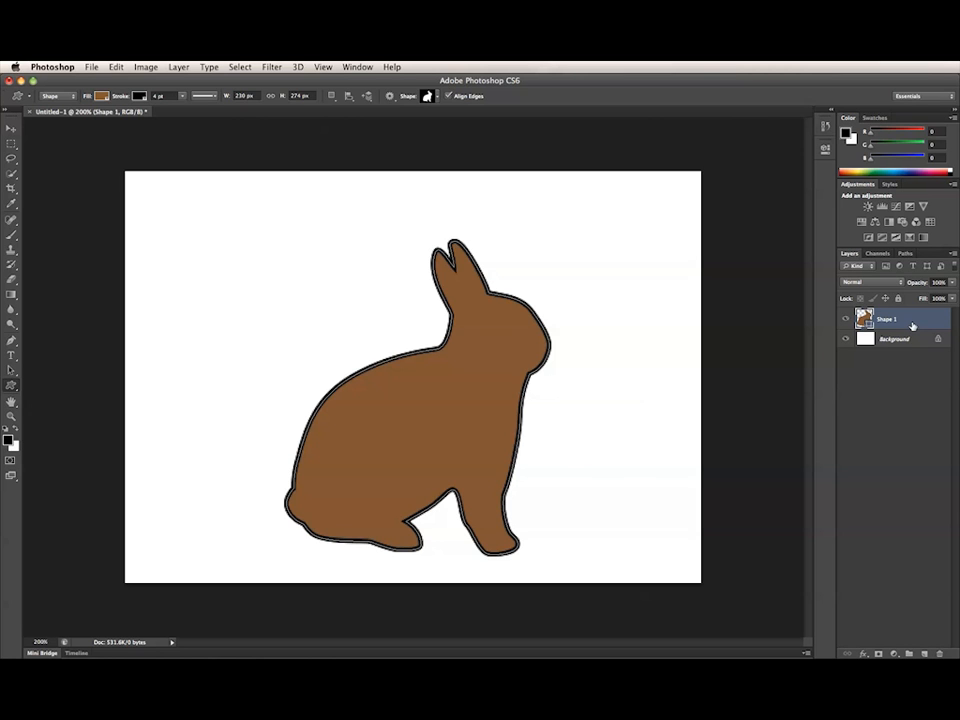
pyautogui.moveTo(678, 97)
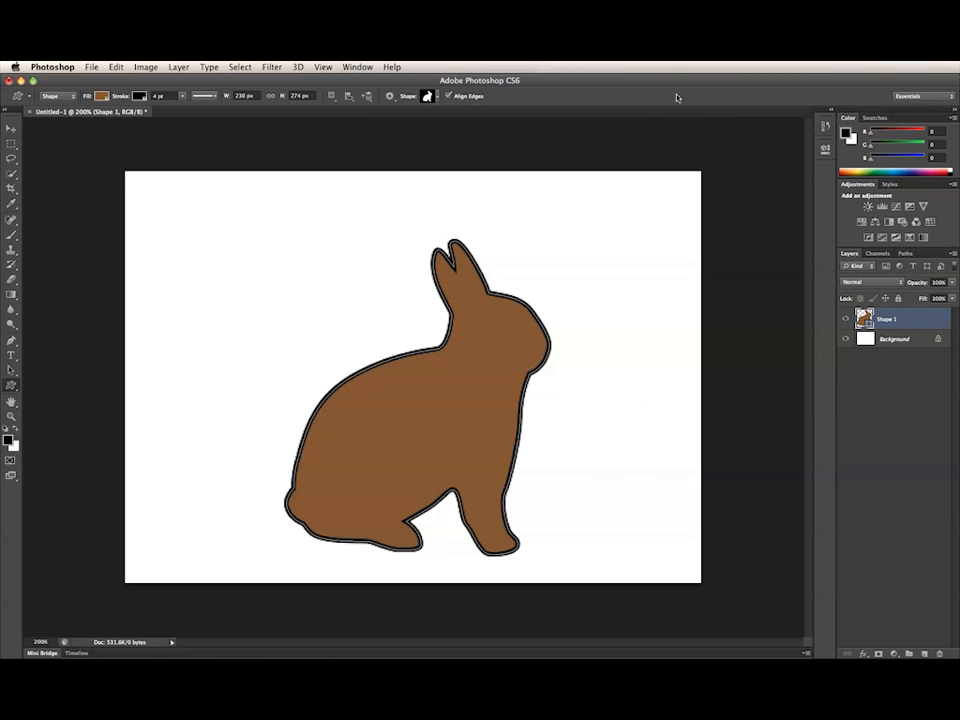
pyautogui.click(103, 96)
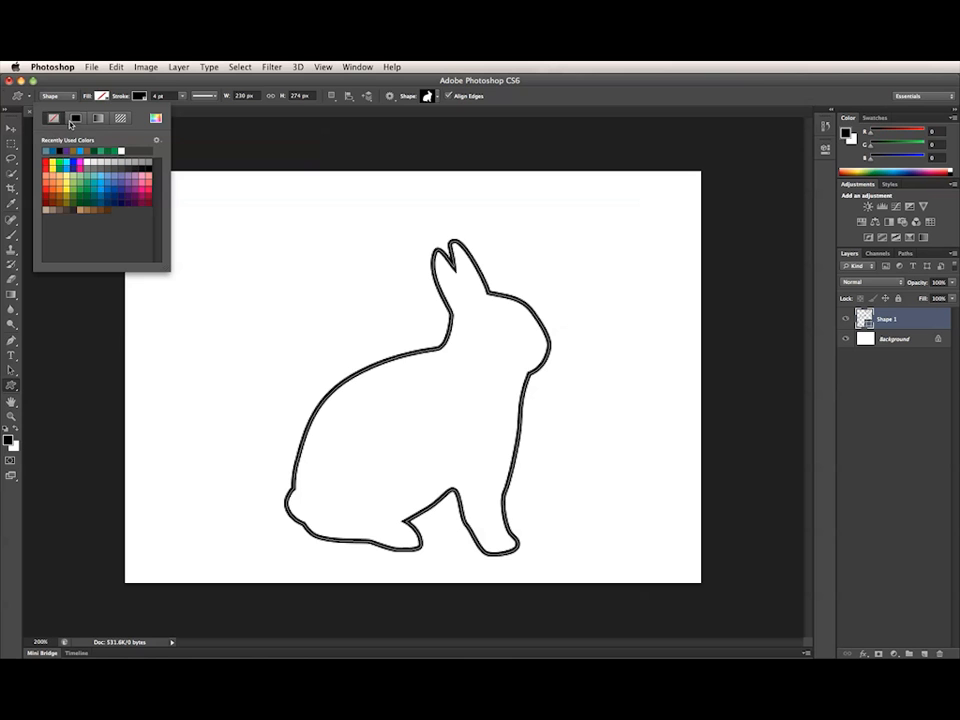
pyautogui.click(98, 118)
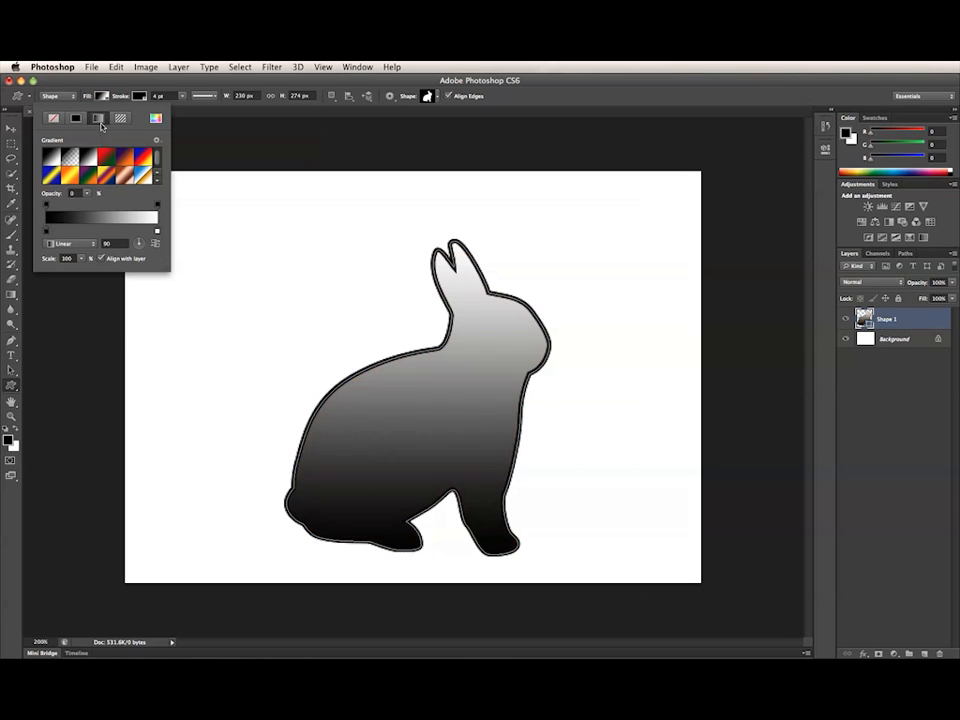
pyautogui.click(119, 118)
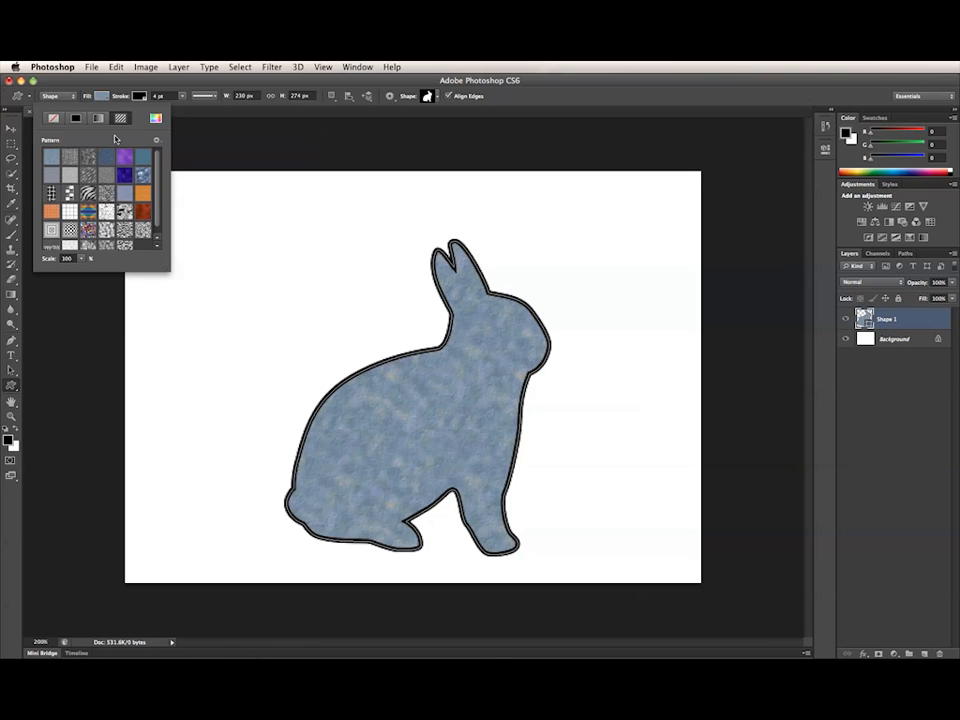
pyautogui.click(54, 118)
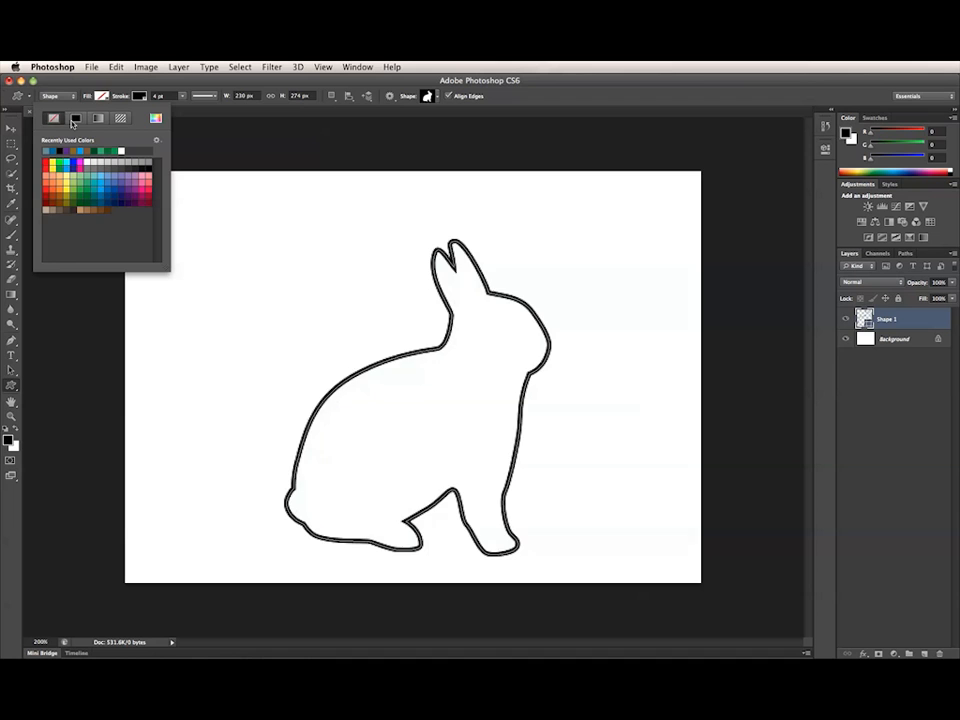
# Set the bunny's fill to a solid dark cyan colour.
pyautogui.click(53, 151)
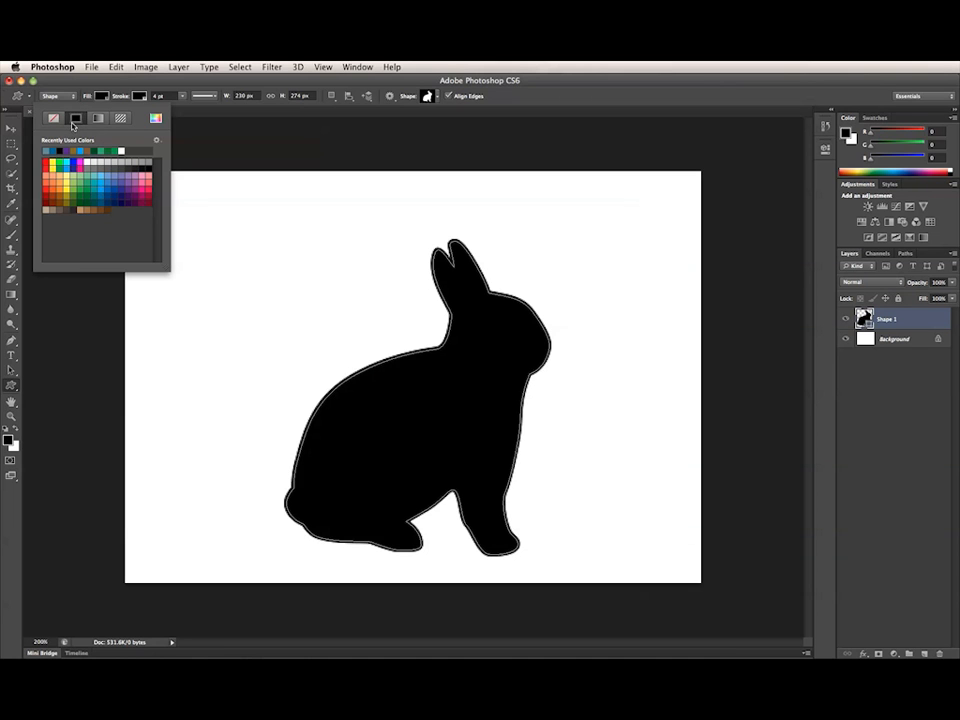
pyautogui.moveTo(60, 117)
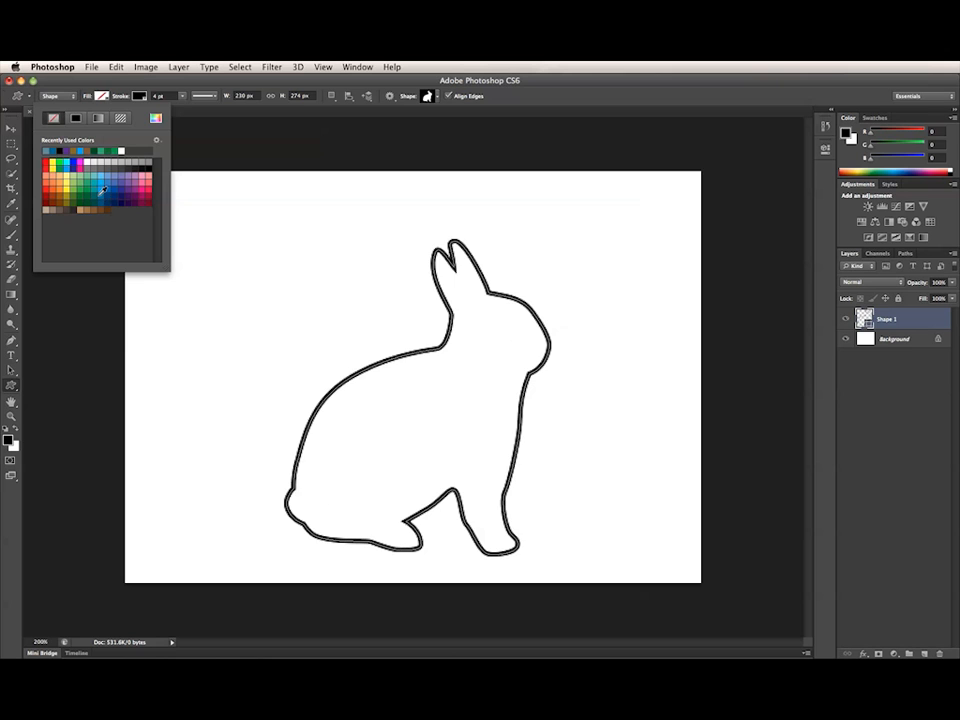
pyautogui.click(93, 193)
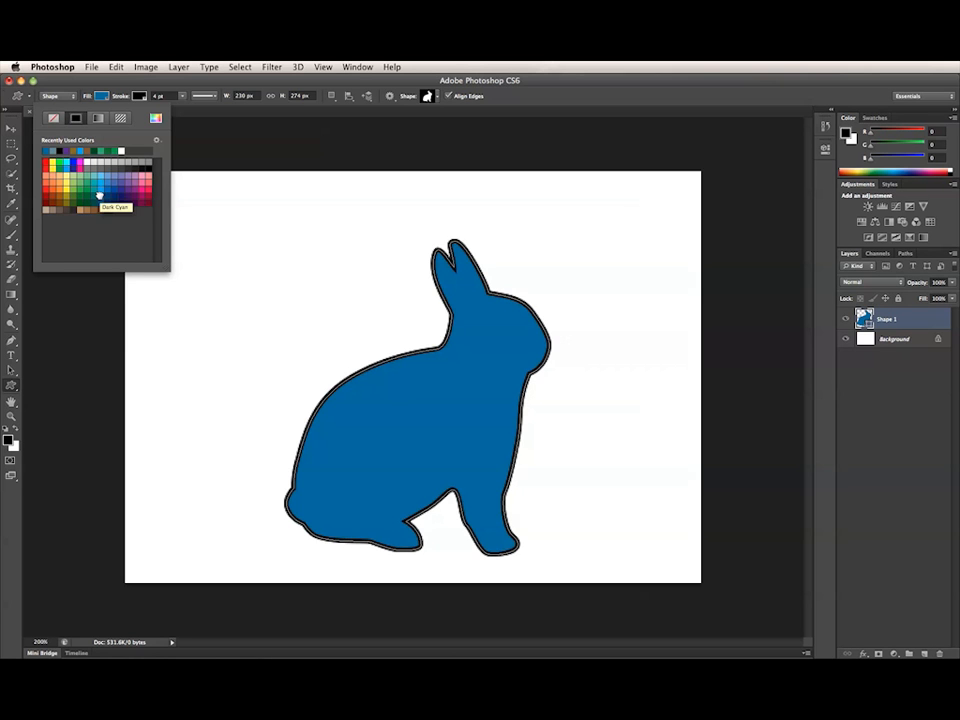
pyautogui.moveTo(105, 133)
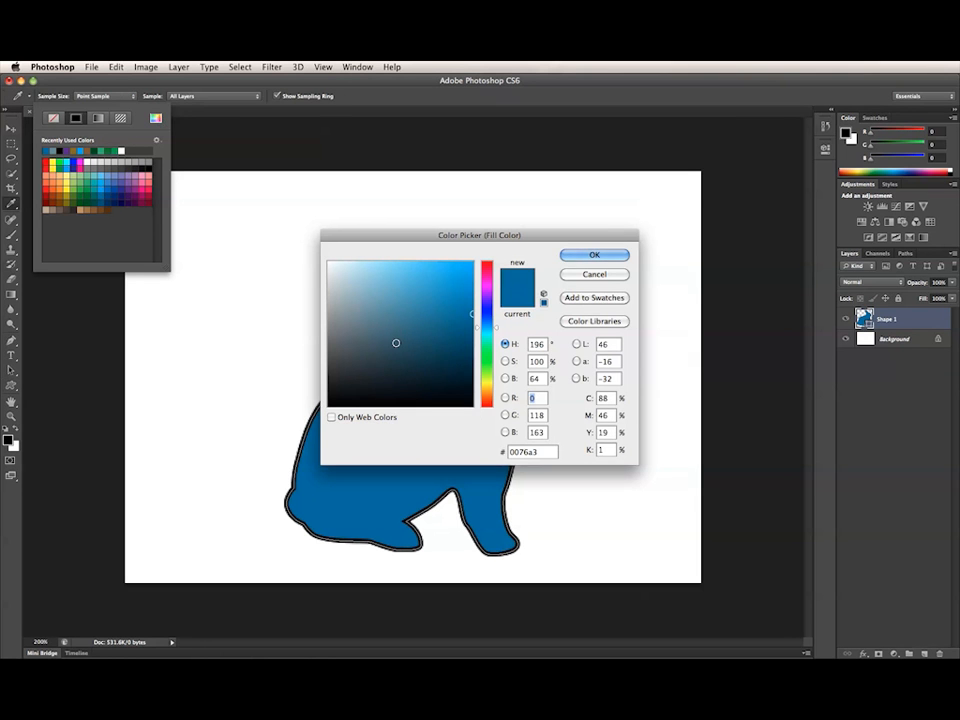
# Give the bunny a black-to-white gradient fill, trying a reddish colour stop and cancelling it.
pyautogui.click(593, 254)
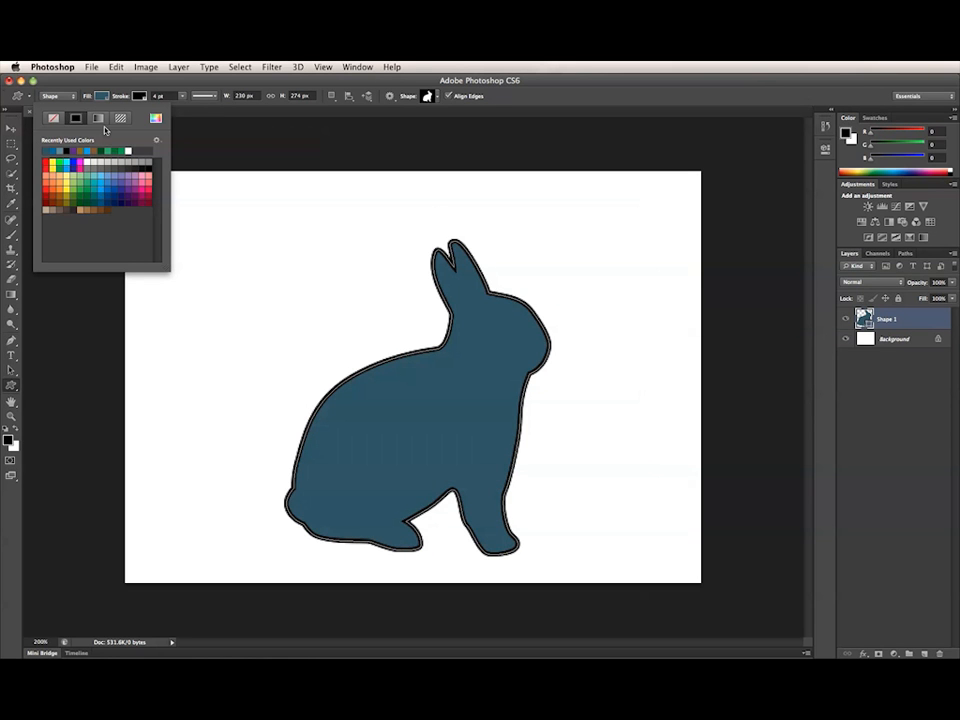
pyautogui.click(97, 118)
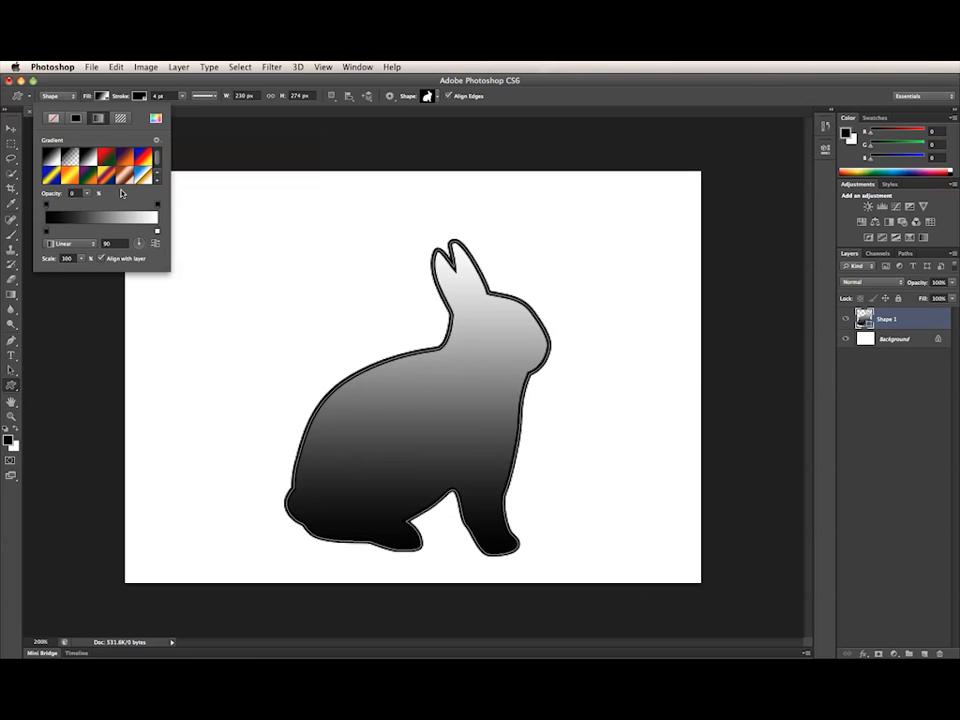
pyautogui.moveTo(100, 197)
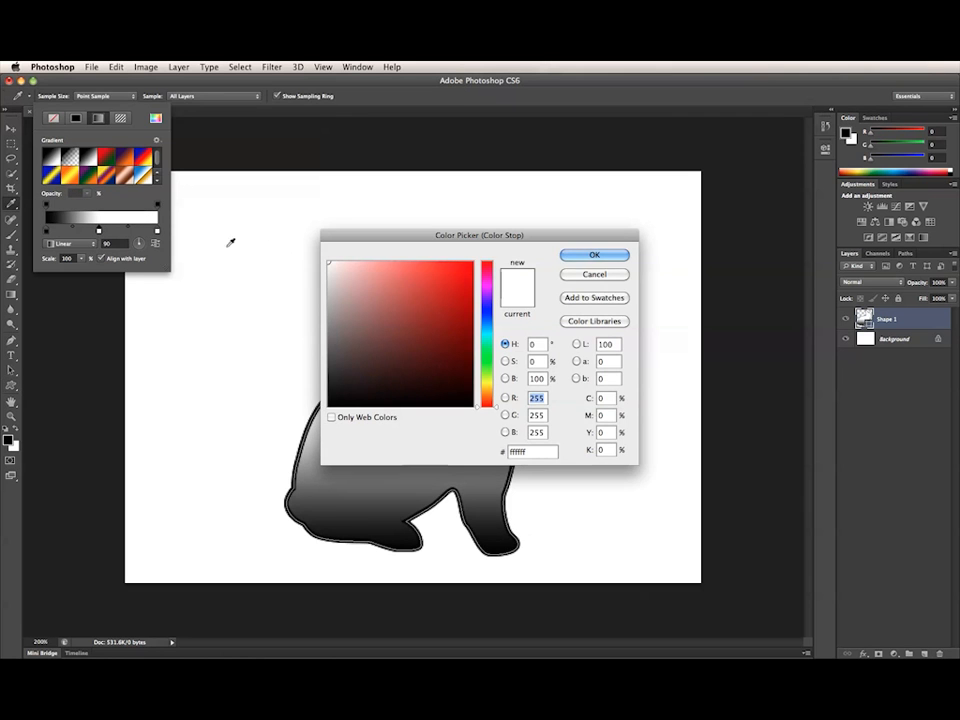
pyautogui.click(411, 288)
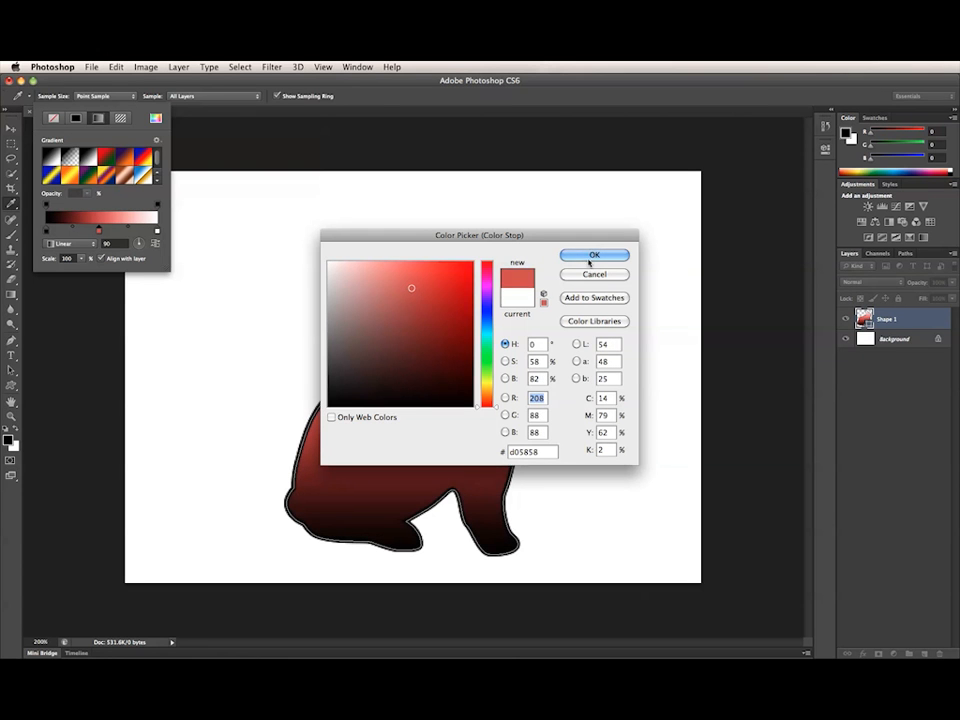
pyautogui.click(594, 255)
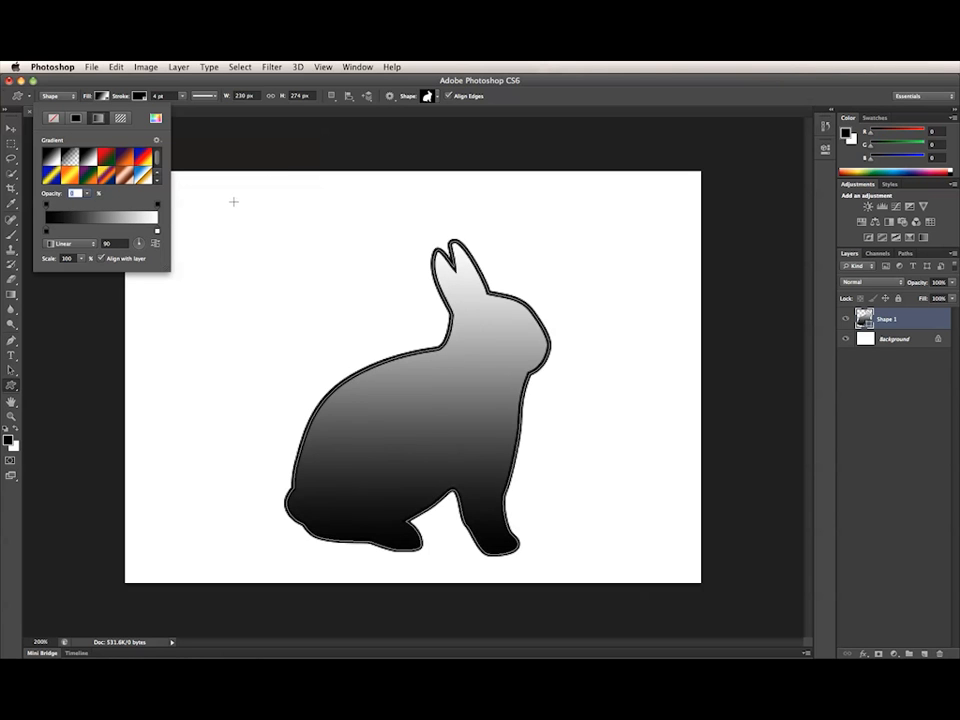
pyautogui.moveTo(191, 206)
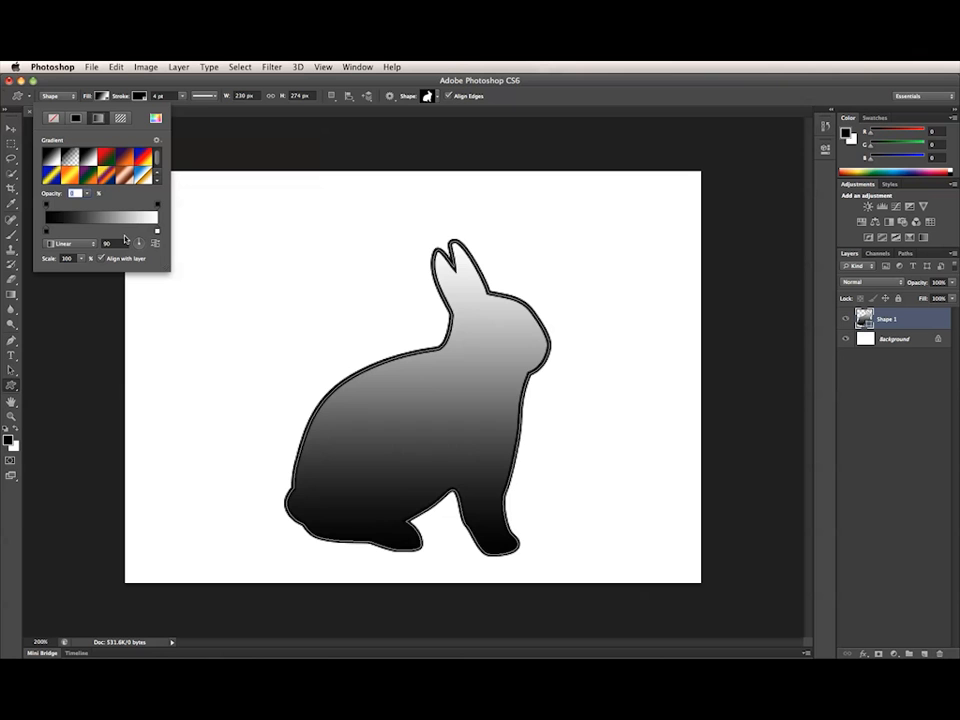
pyautogui.moveTo(113, 226)
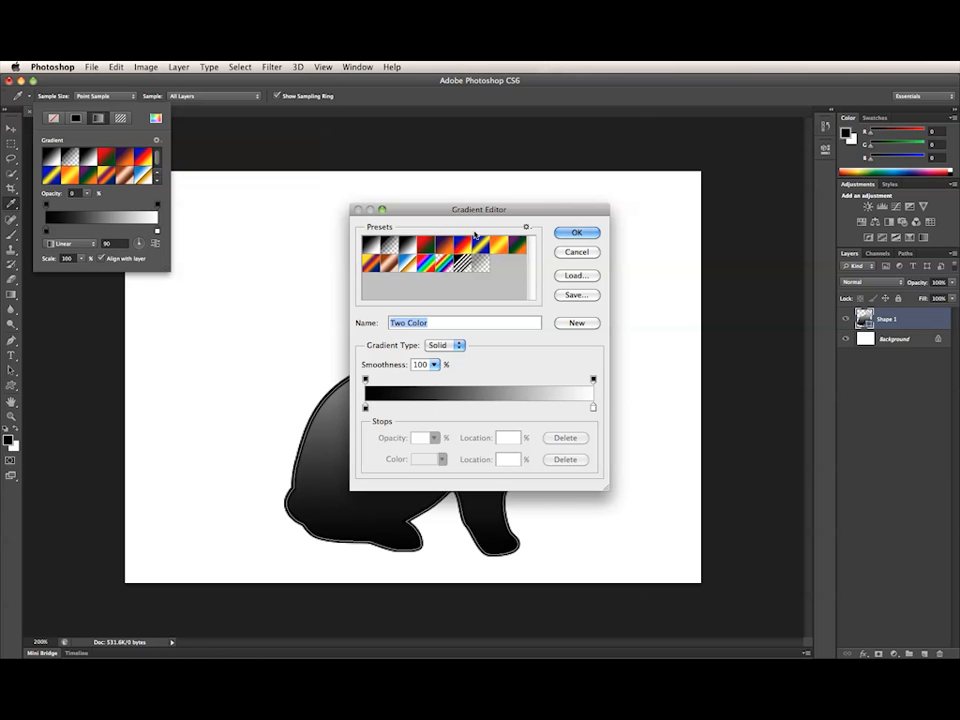
pyautogui.click(577, 232)
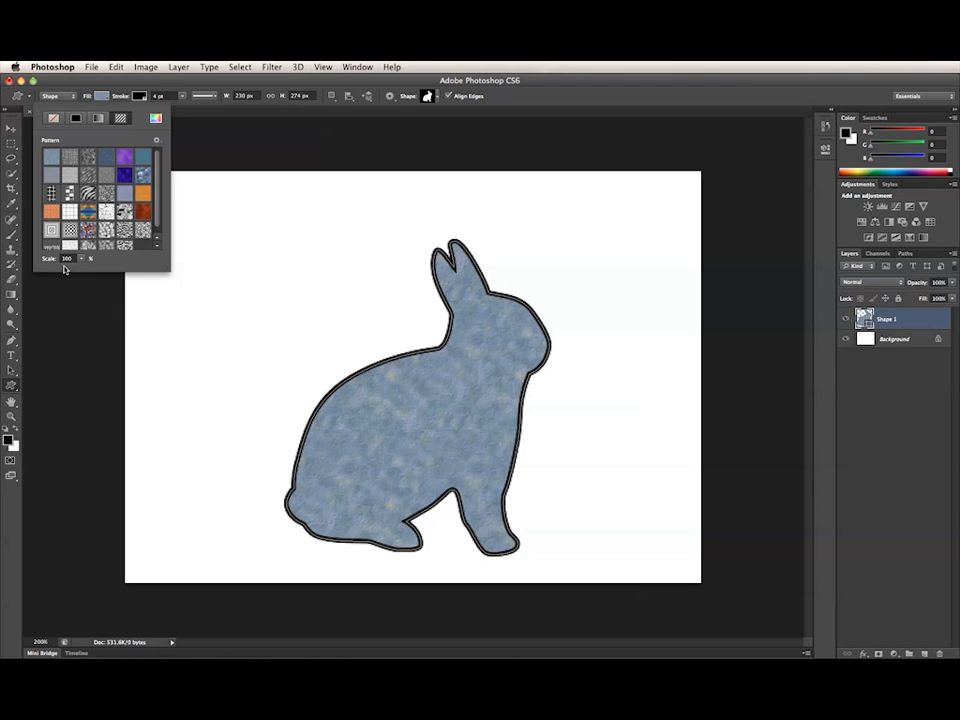
pyautogui.moveTo(117, 270)
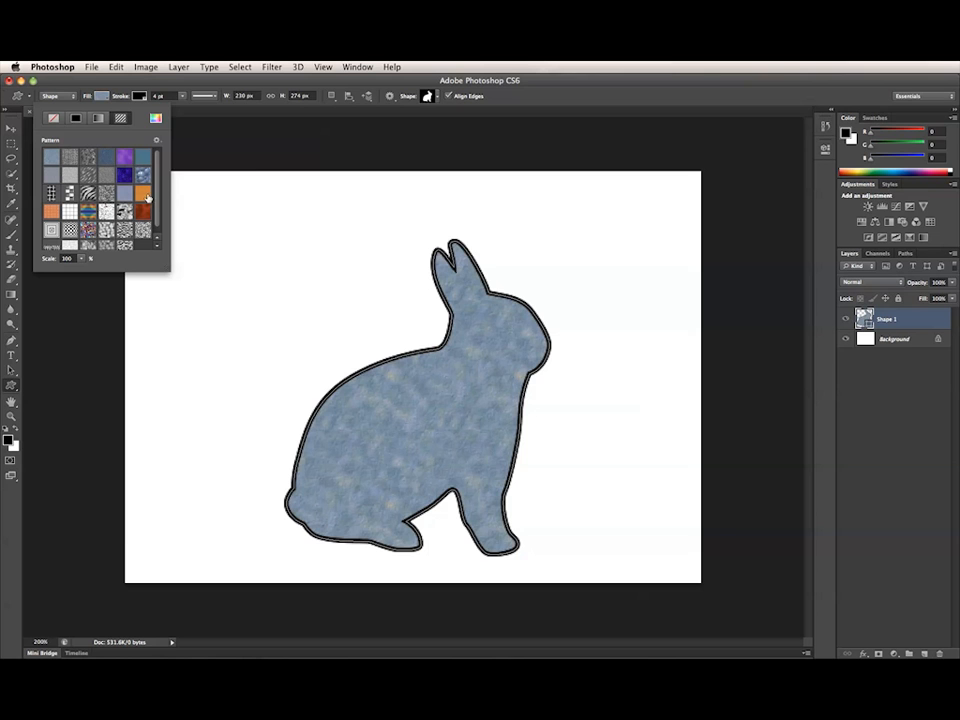
pyautogui.click(157, 140)
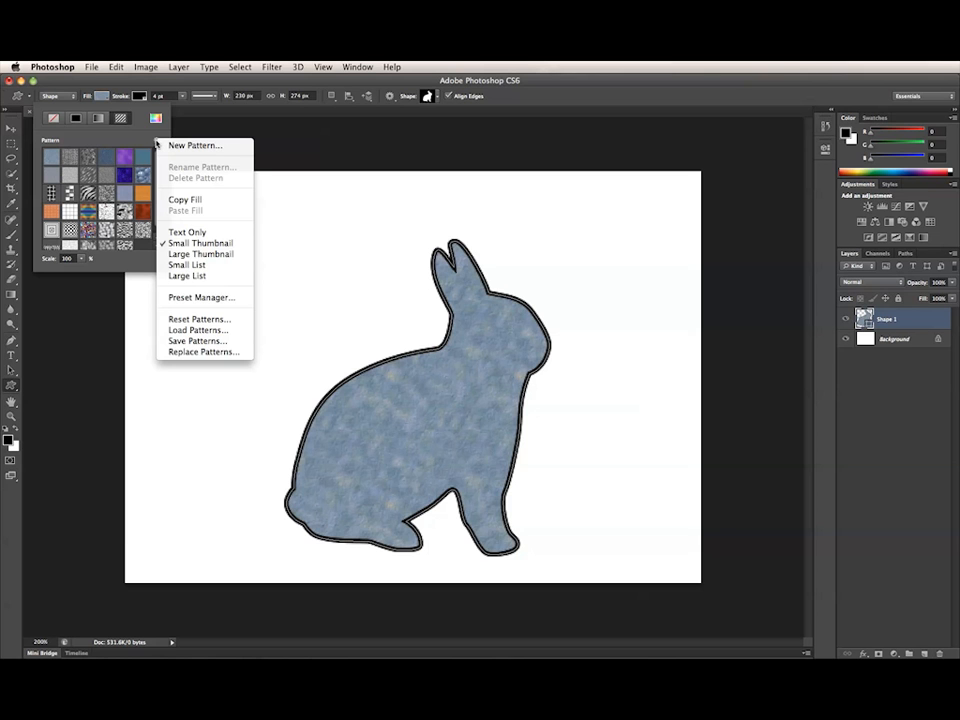
pyautogui.moveTo(195, 145)
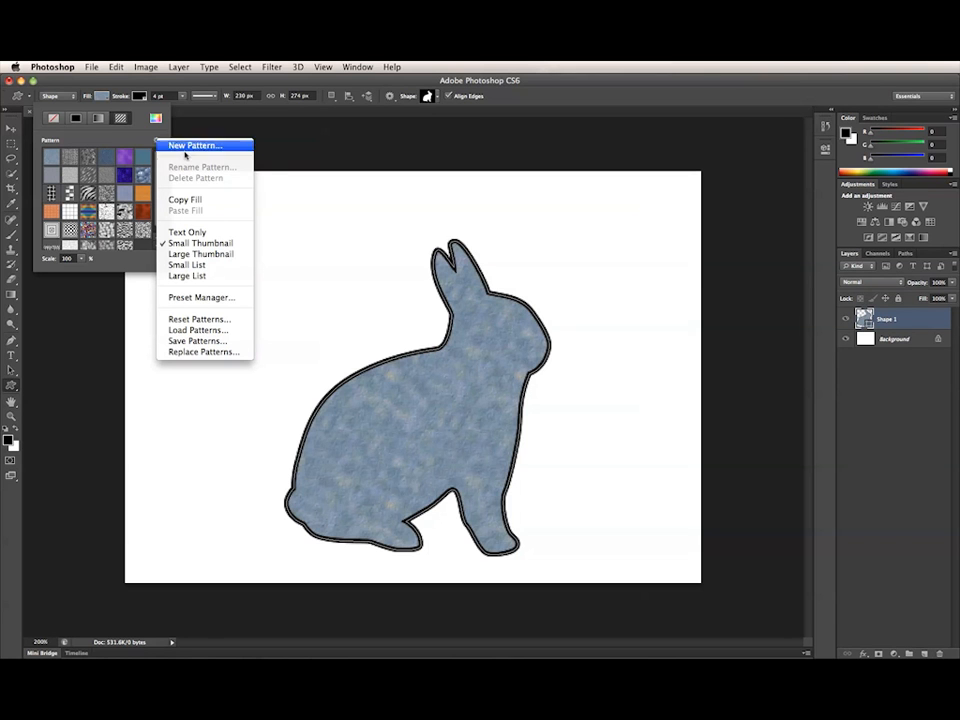
pyautogui.moveTo(196, 315)
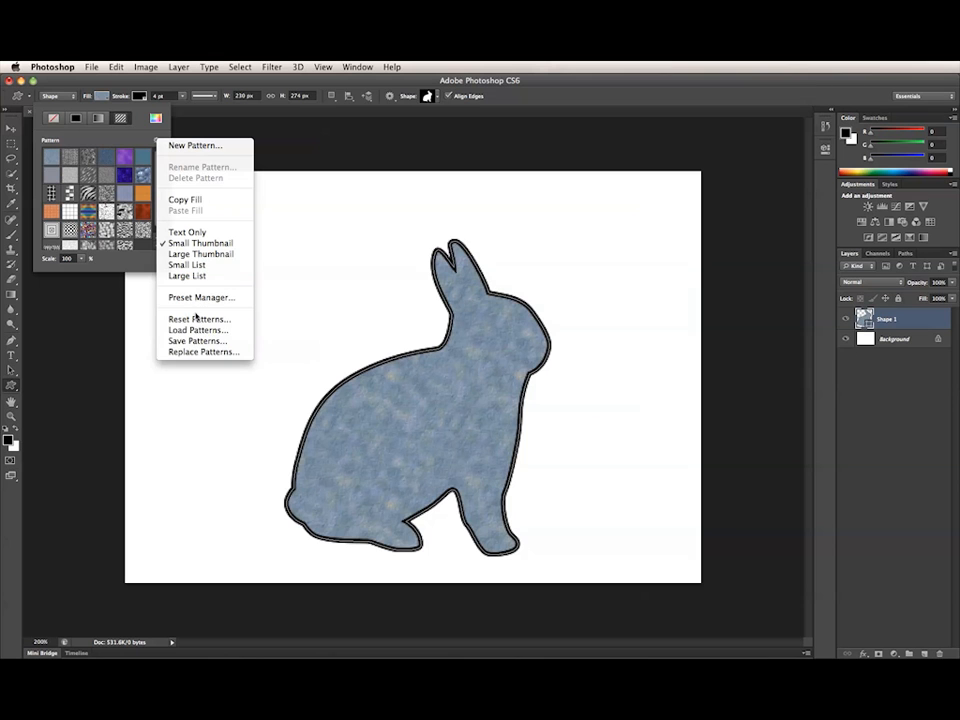
pyautogui.moveTo(128, 143)
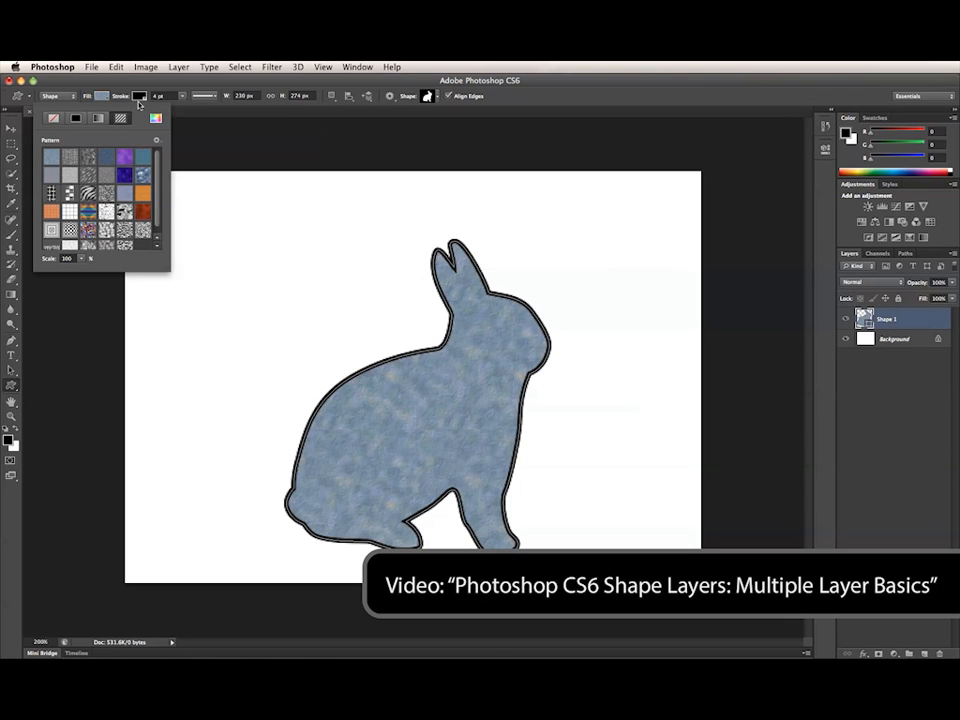
pyautogui.click(92, 118)
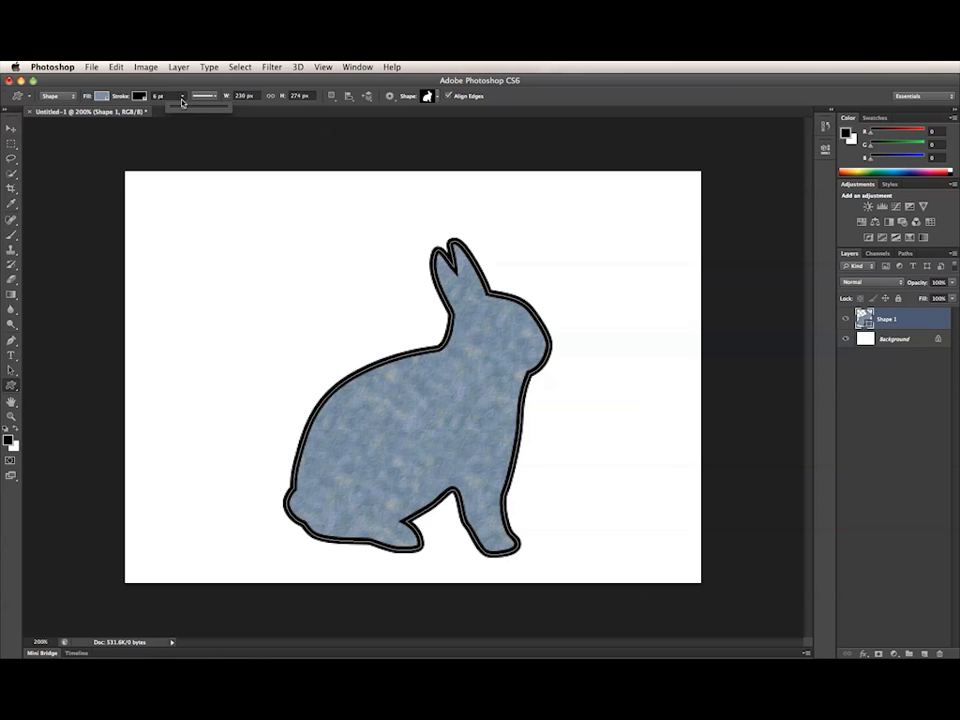
# Thin the bunny's outline to a 3 px stroke width measured in pixels.
pyautogui.click(165, 95)
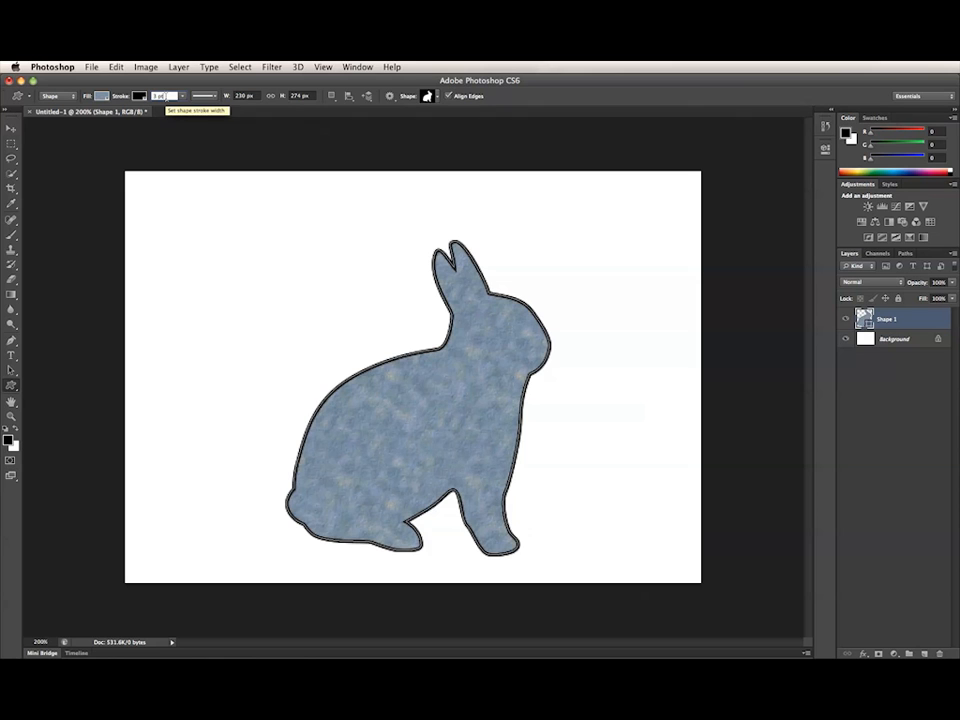
pyautogui.click(160, 96)
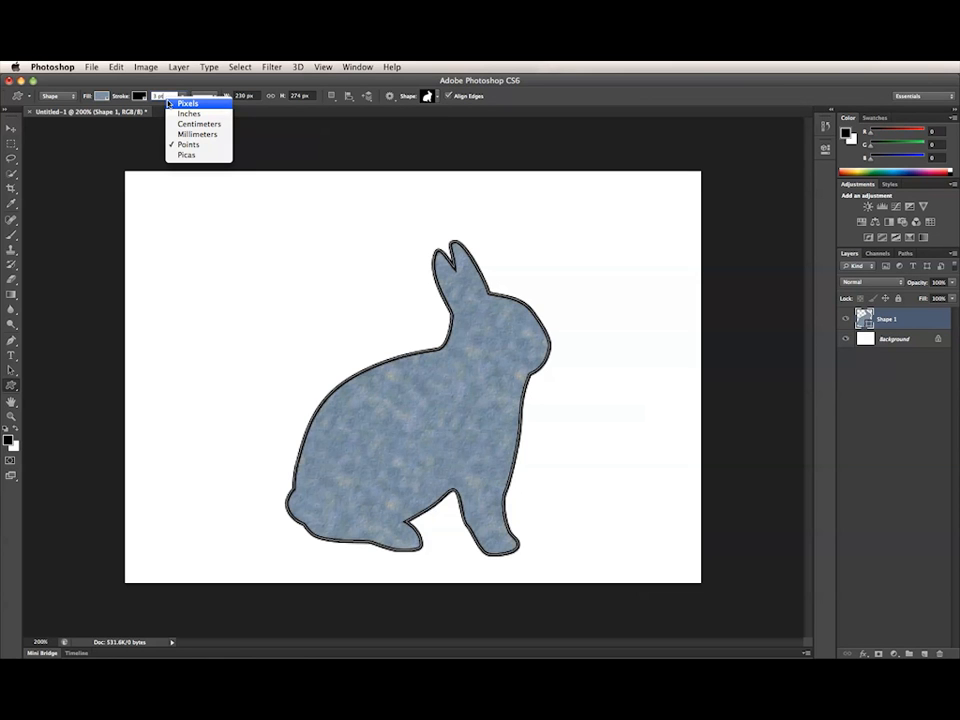
pyautogui.click(188, 104)
pyautogui.write('3')
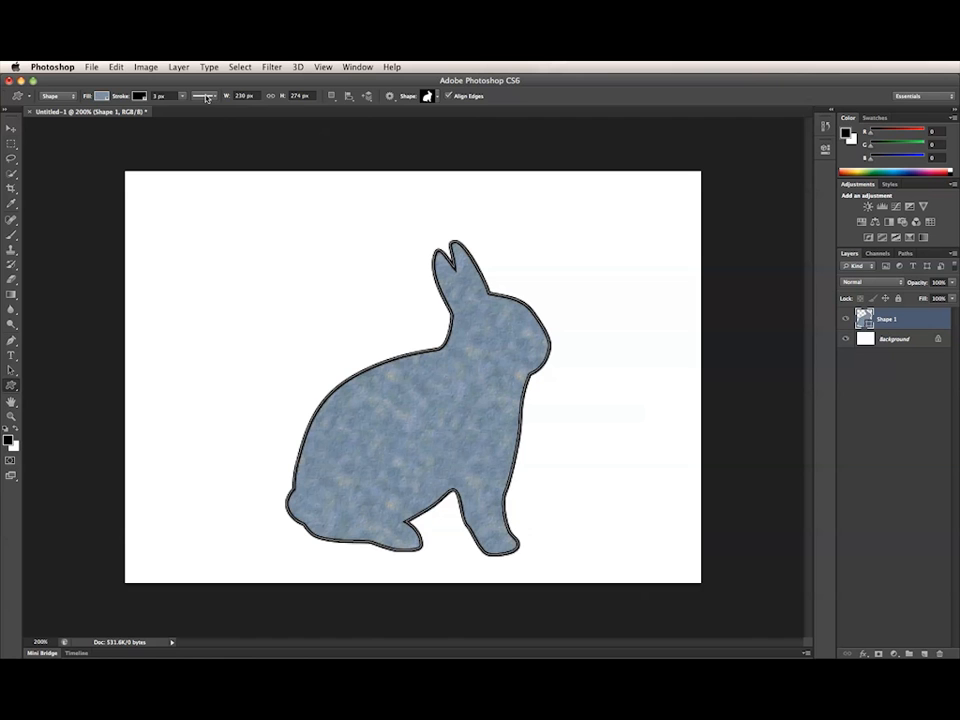
# Switch the bunny's outline from a solid line to the dotted stroke preset.
pyautogui.click(200, 96)
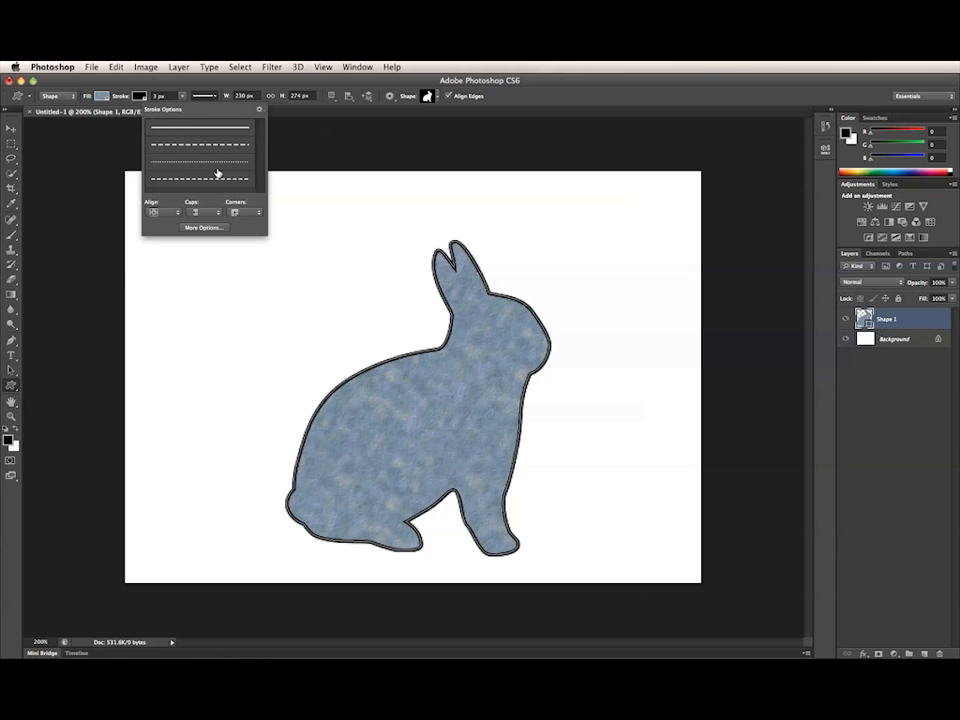
pyautogui.click(198, 160)
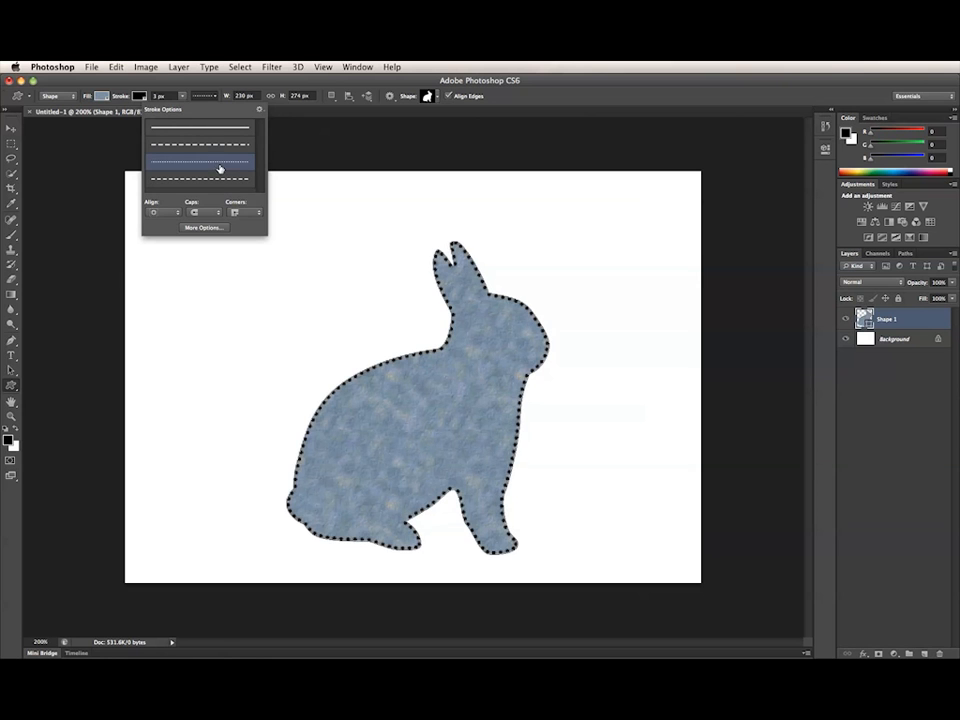
pyautogui.click(198, 128)
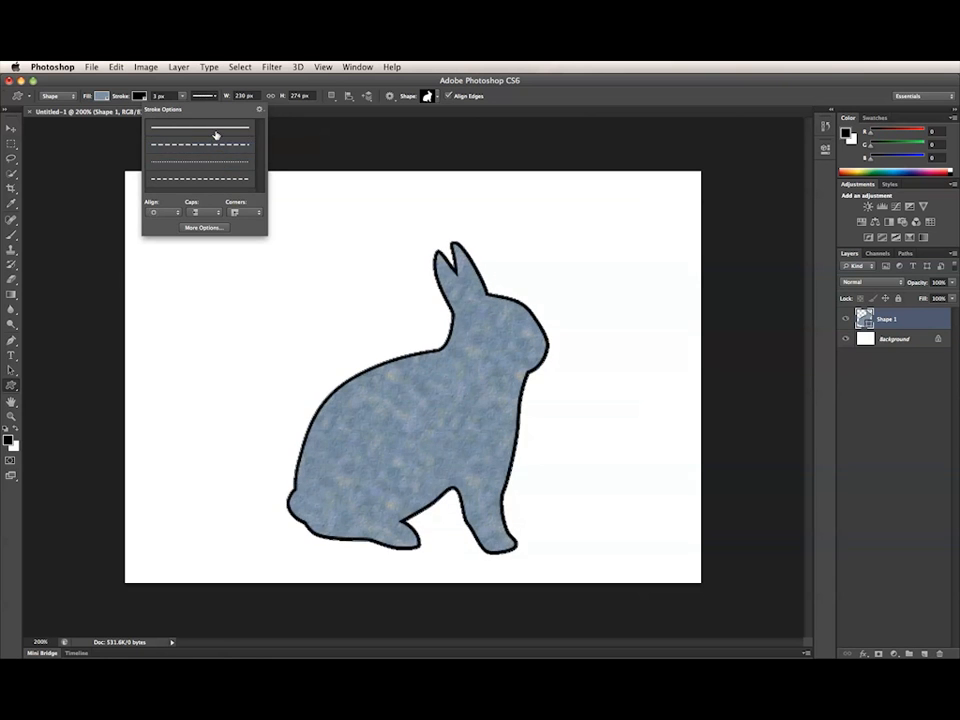
pyautogui.click(199, 162)
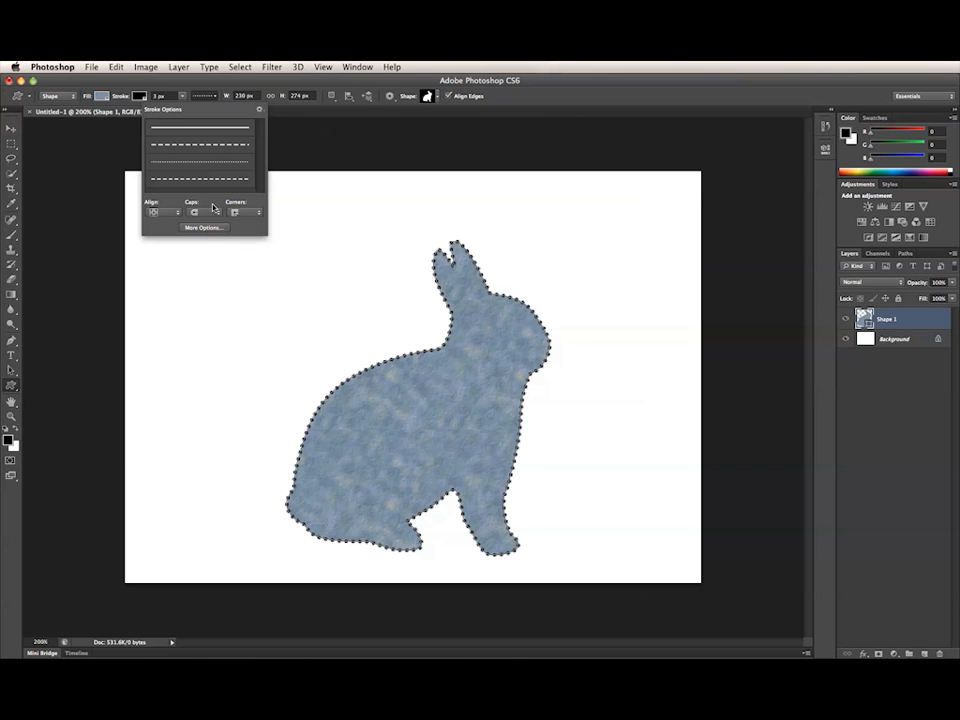
pyautogui.moveTo(237, 228)
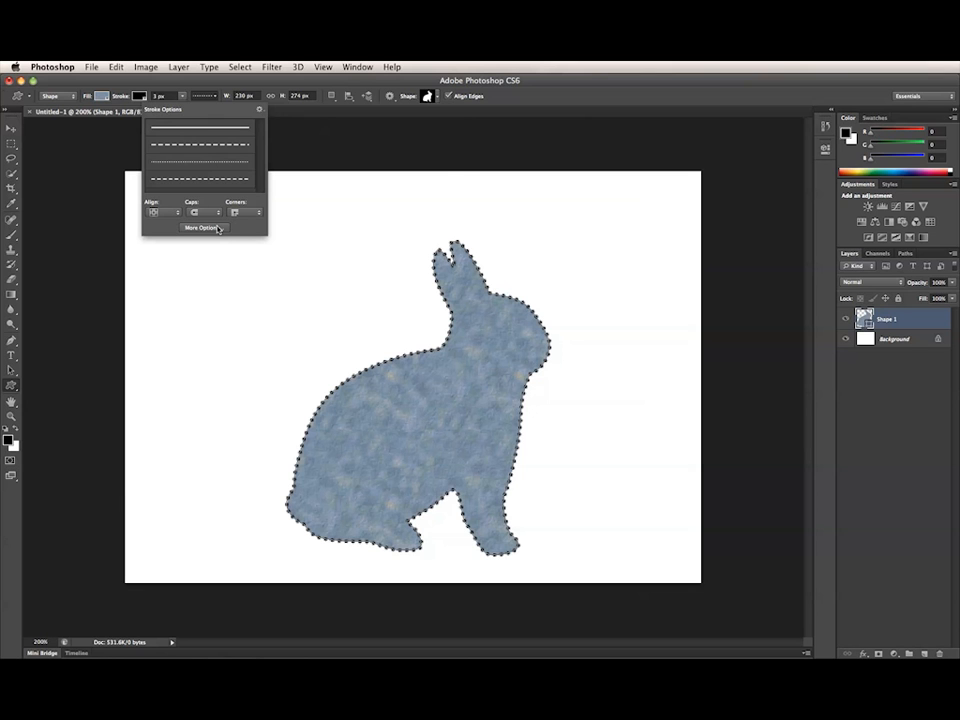
# Save a custom stroke with round caps, dash 0 and gap 2.45 as a preset.
pyautogui.click(203, 227)
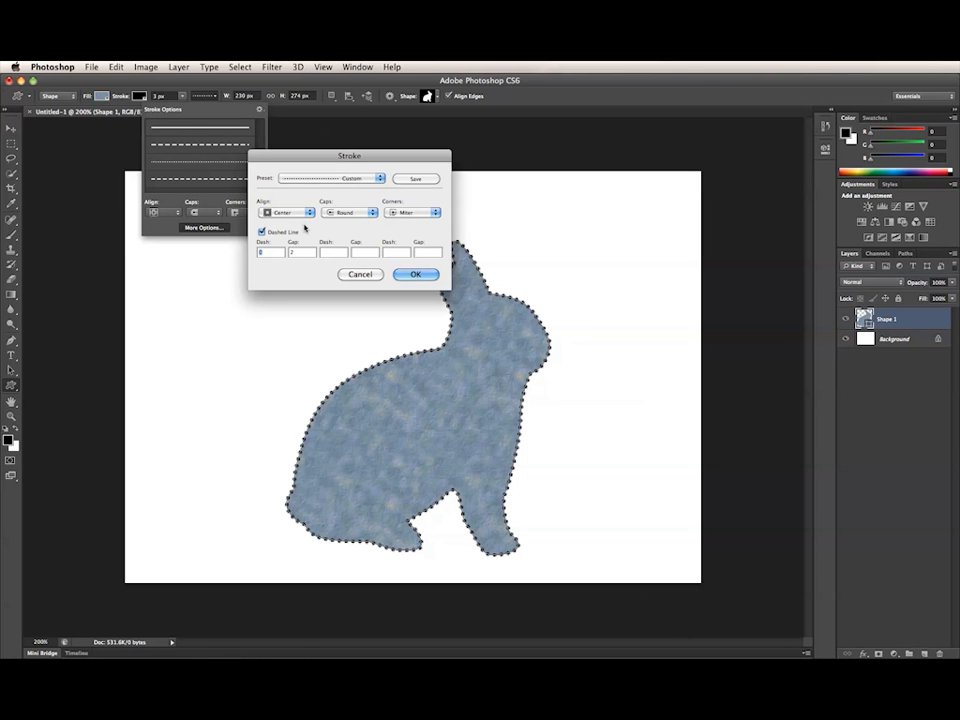
pyautogui.moveTo(262, 252)
pyautogui.write('.45')
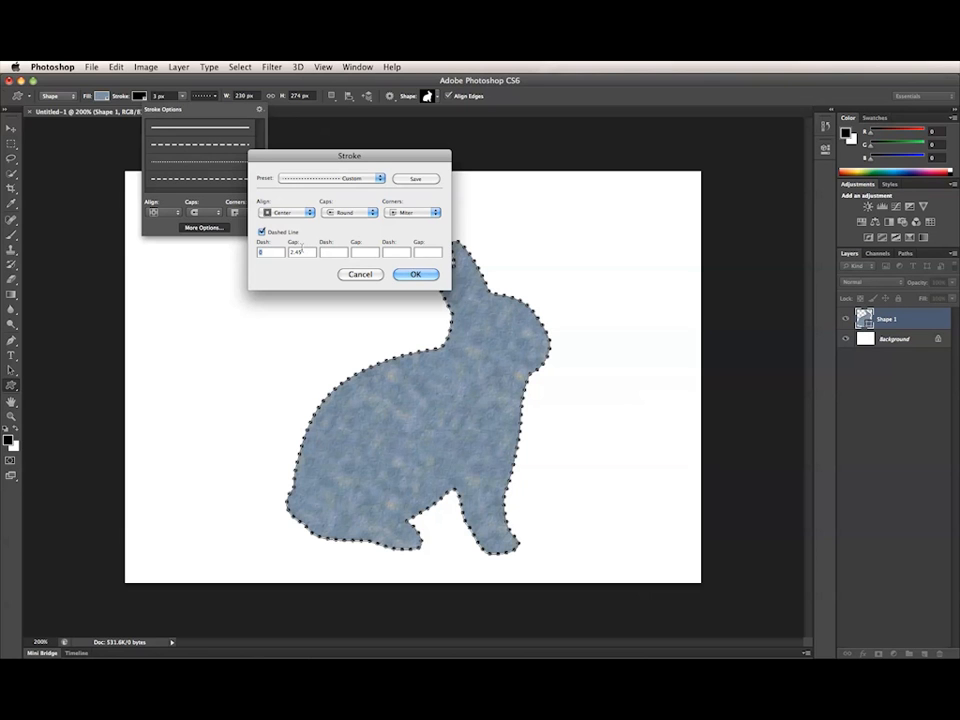
pyautogui.moveTo(295, 235)
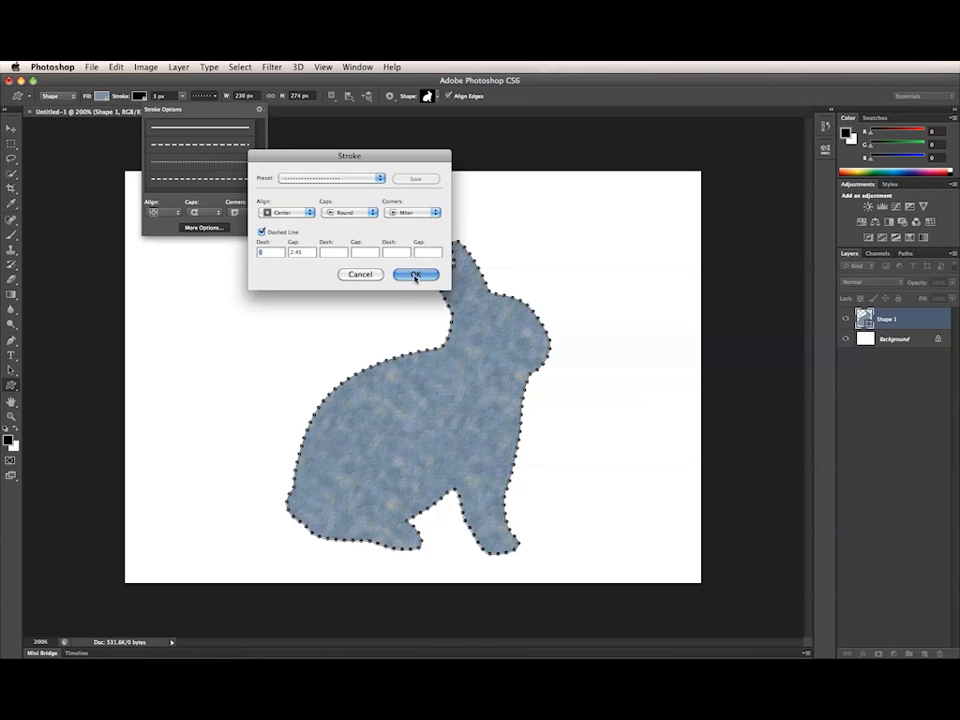
pyautogui.click(415, 274)
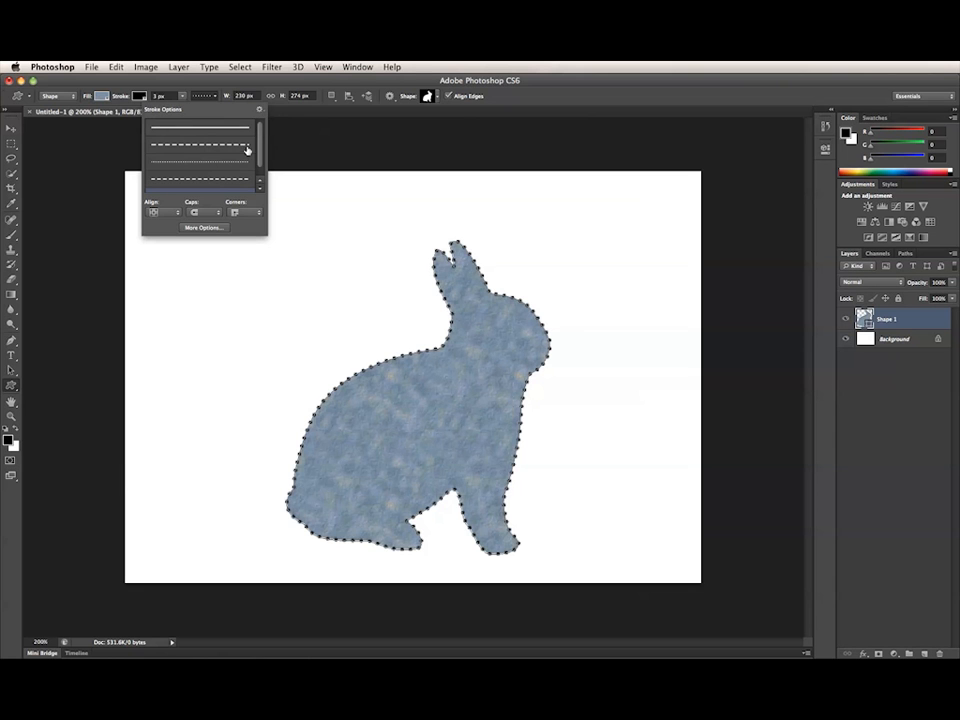
# Apply the newly saved dotted stroke preset to the bunny's outline.
pyautogui.click(200, 163)
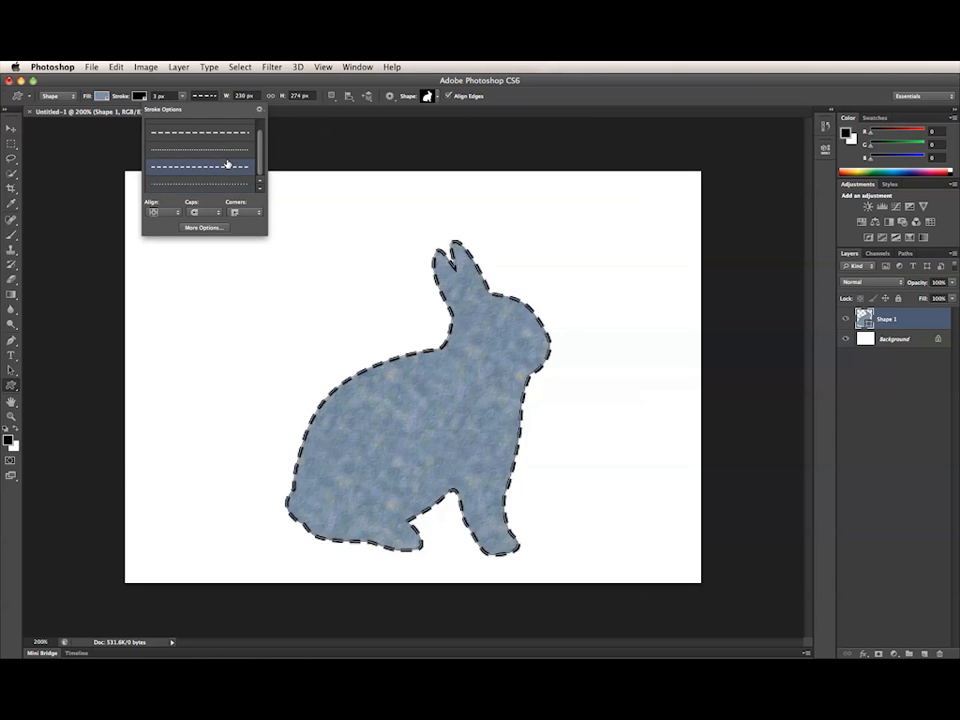
pyautogui.click(198, 183)
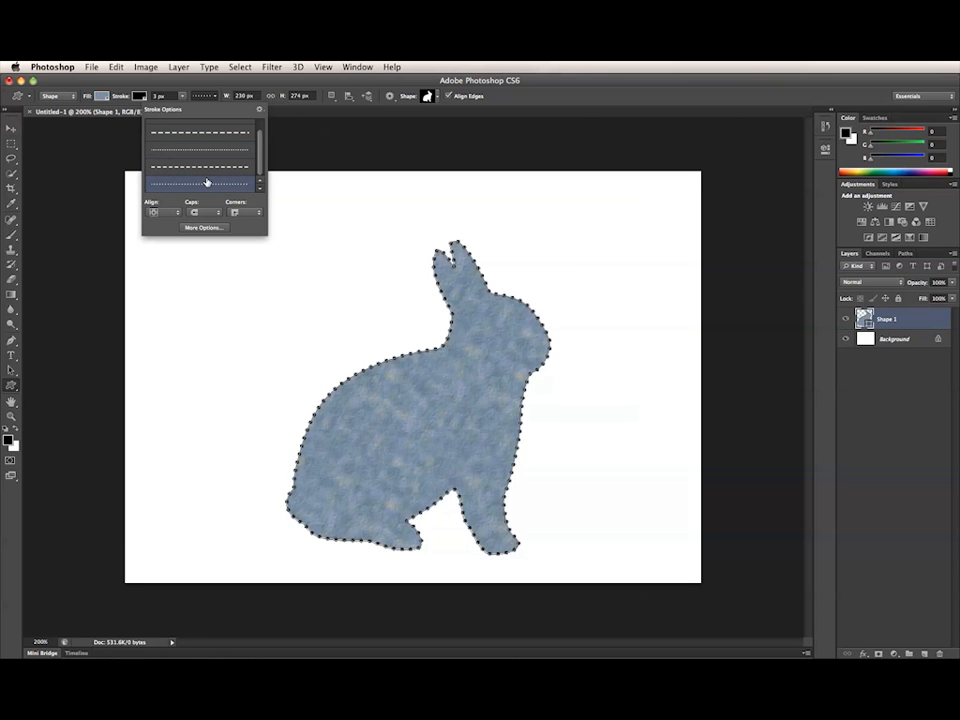